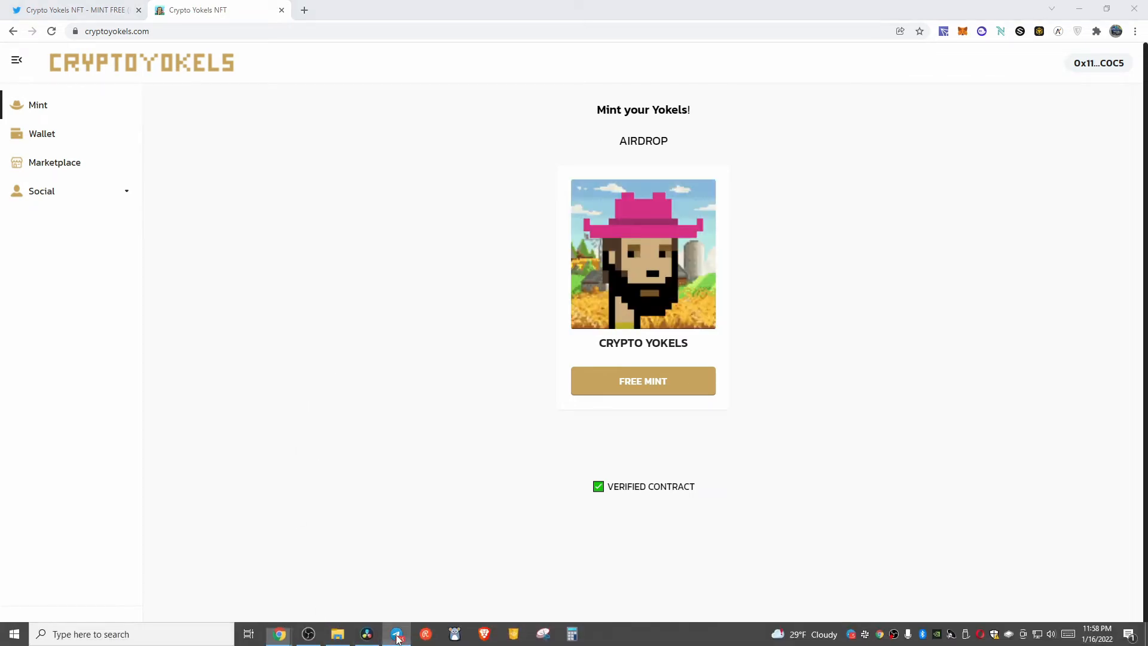
# - Visit the Crypto Yokels Telegram group, then return to the Wallet page listing Crypto Yokel #19
pyautogui.click(397, 634)
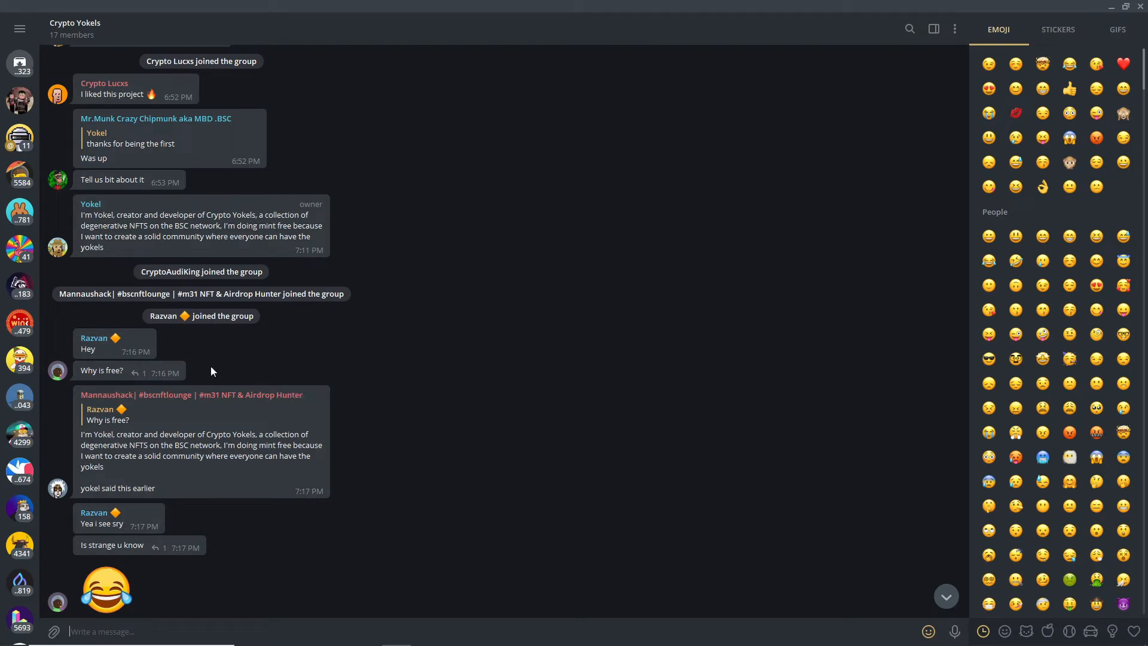
pyautogui.moveTo(214, 358)
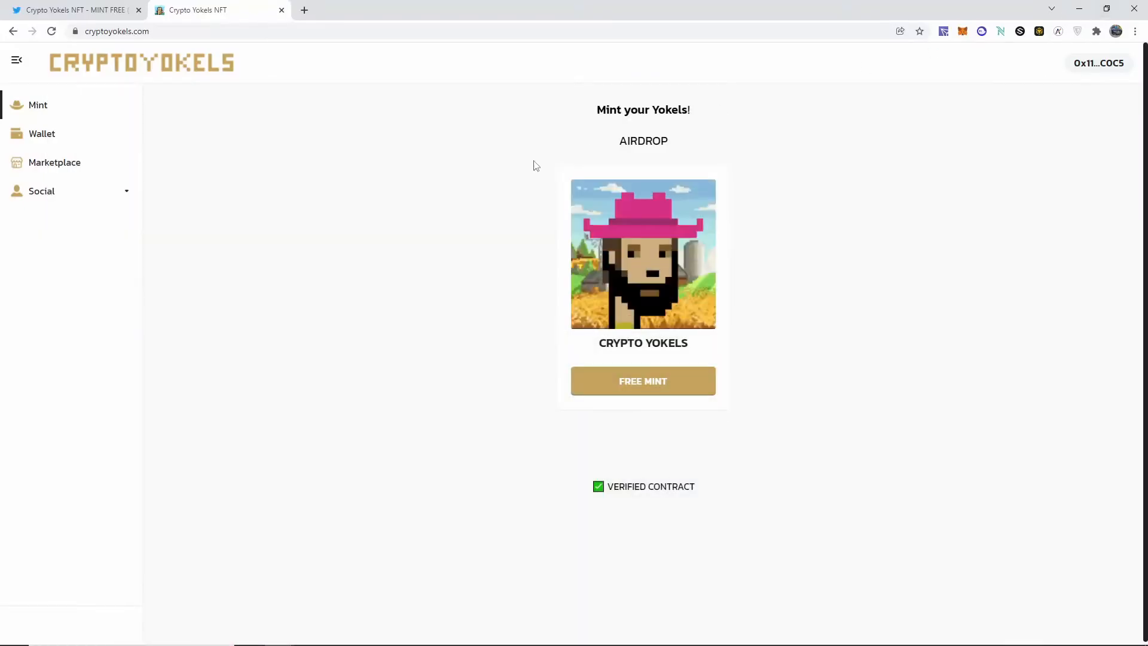
pyautogui.click(42, 133)
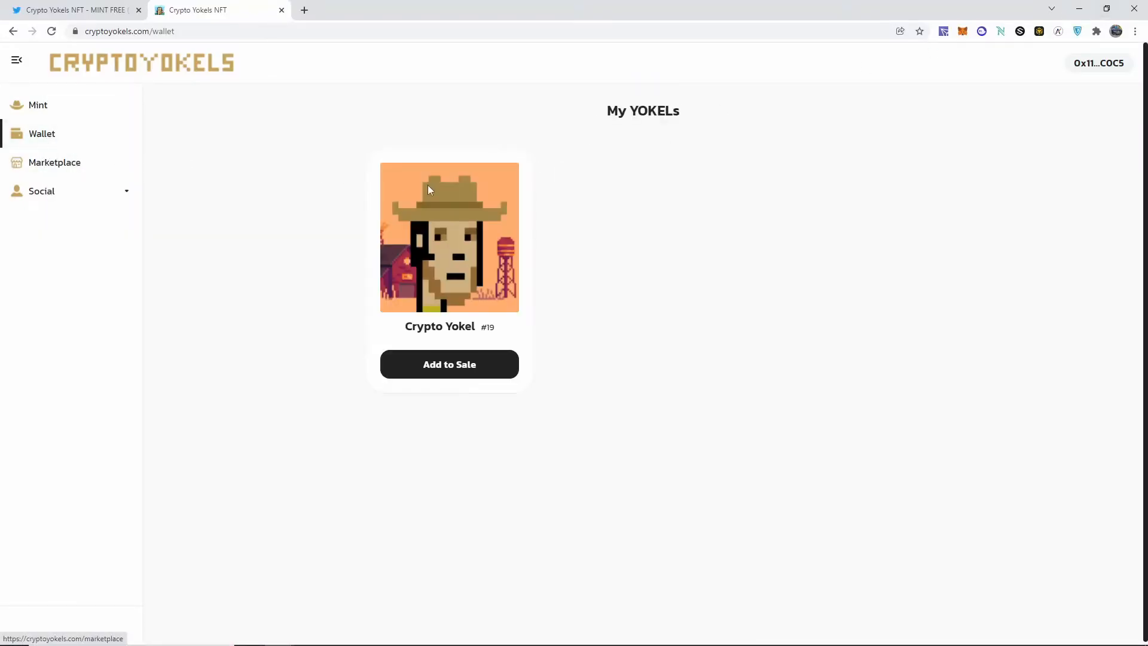
pyautogui.moveTo(496, 334)
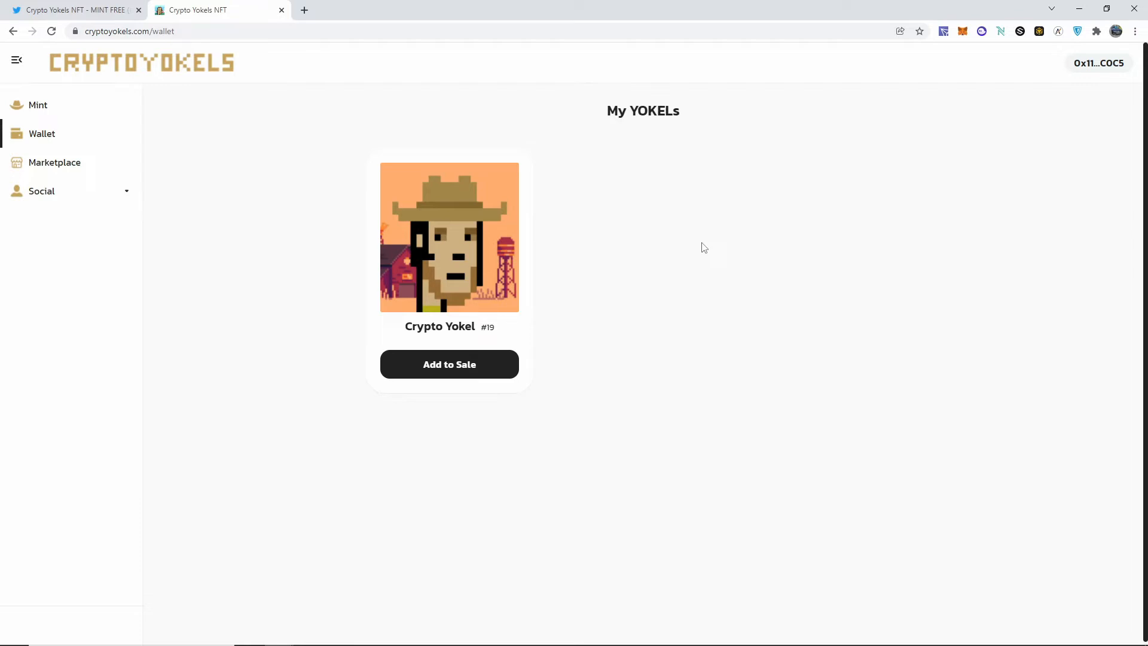
pyautogui.moveTo(679, 254)
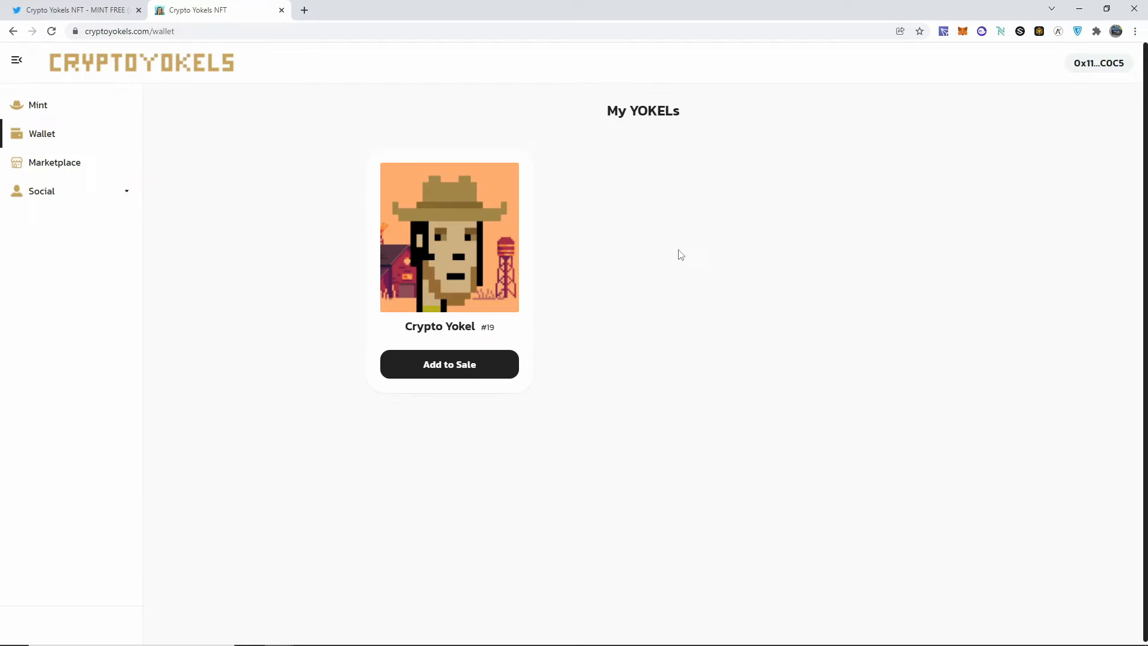
pyautogui.moveTo(634, 299)
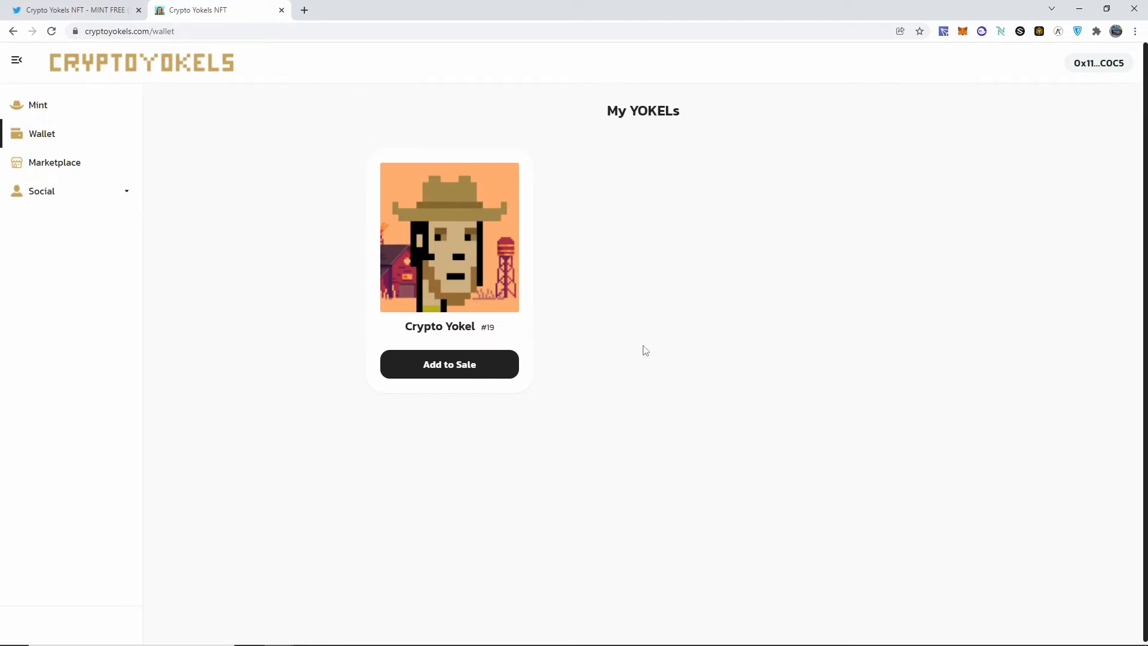
pyautogui.moveTo(534, 294)
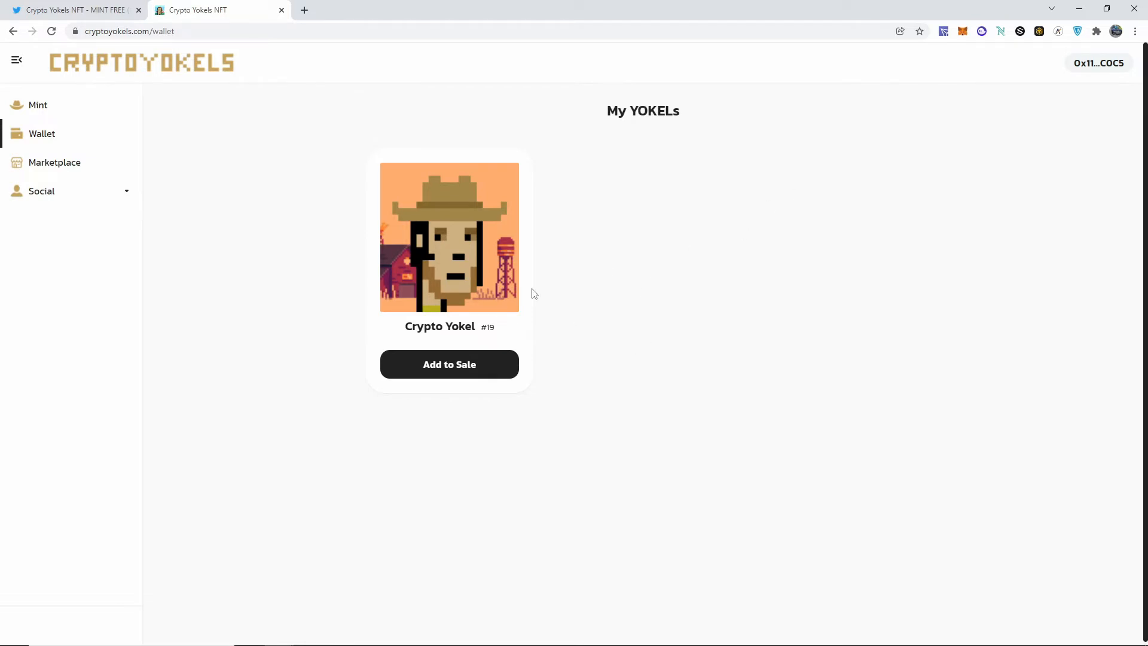
pyautogui.moveTo(563, 182)
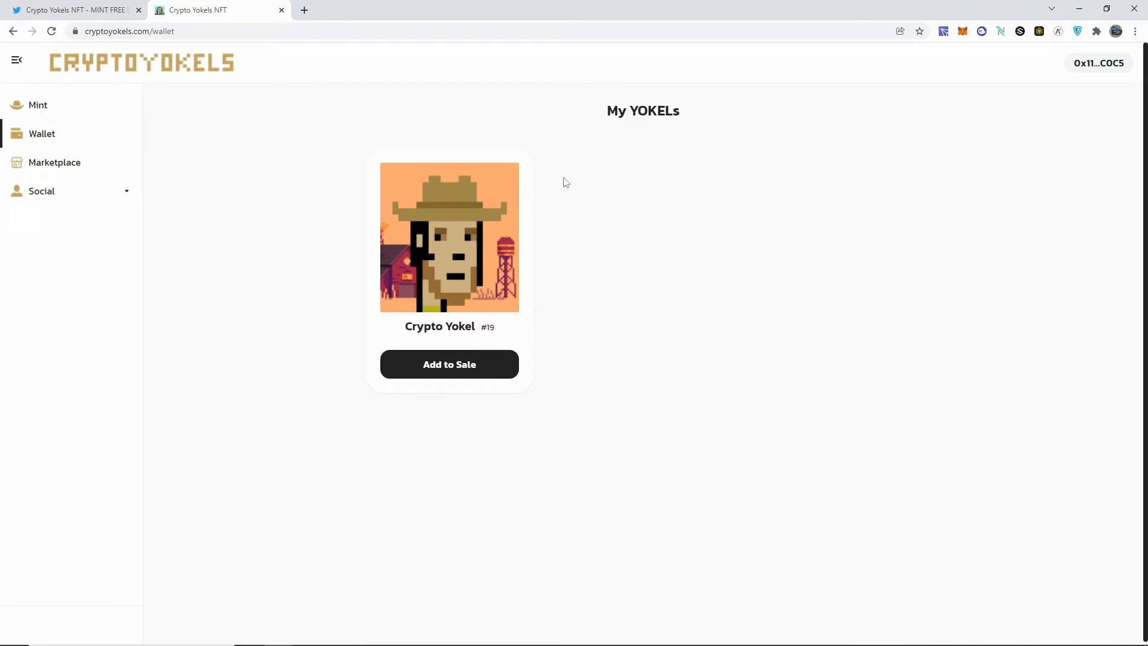
pyautogui.moveTo(383, 293)
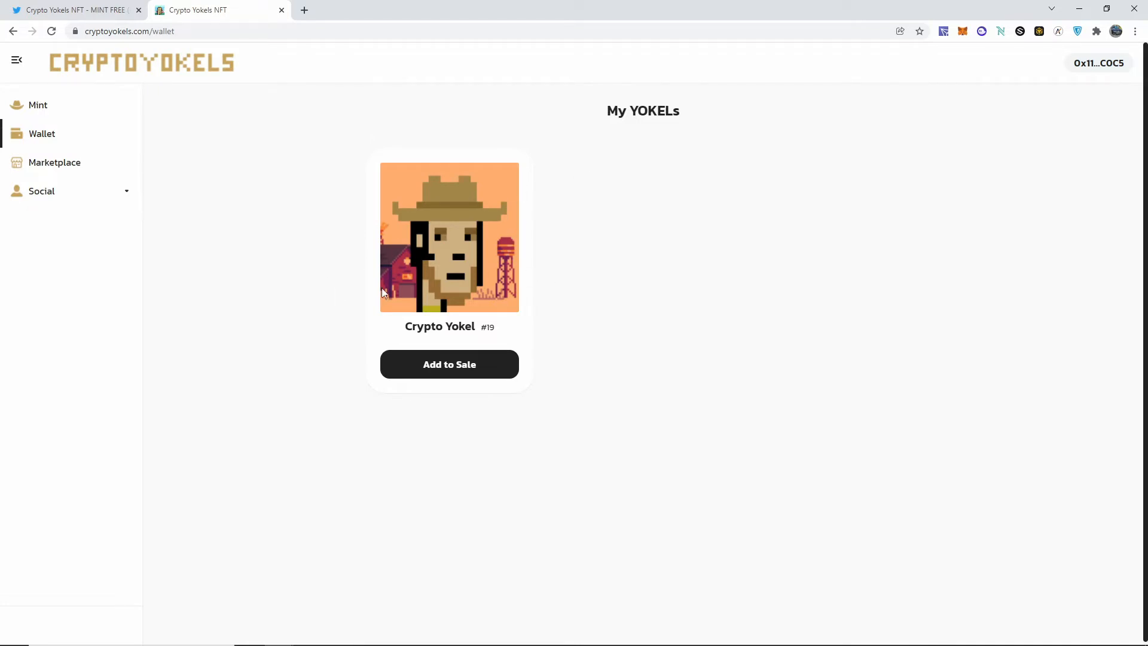
pyautogui.moveTo(586, 240)
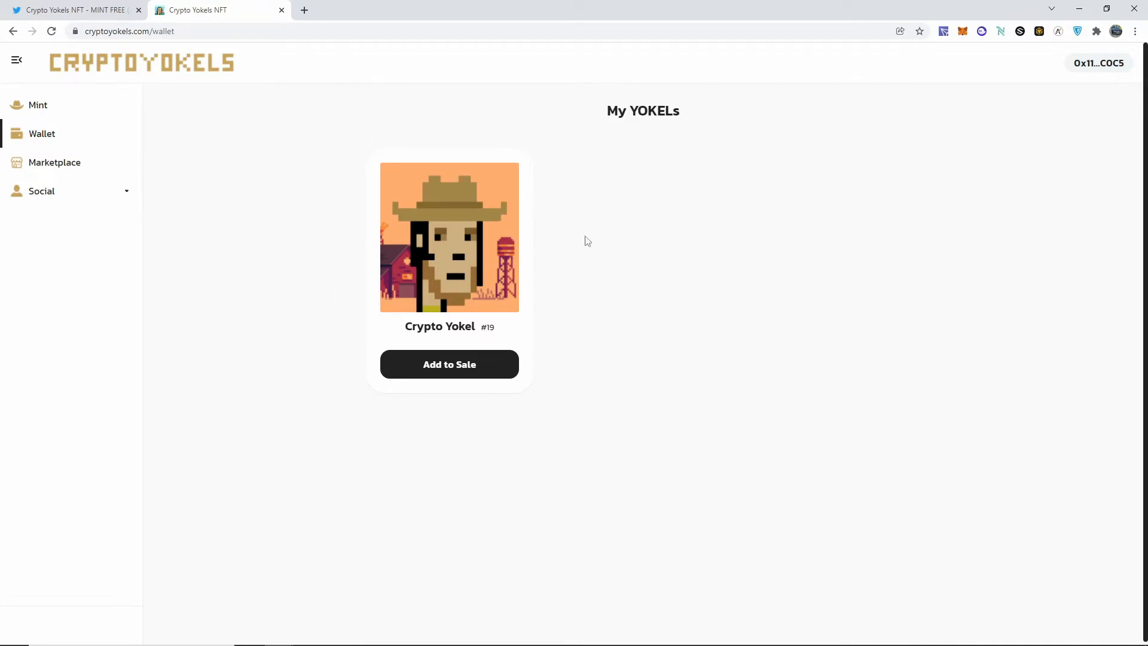
pyautogui.moveTo(524, 253)
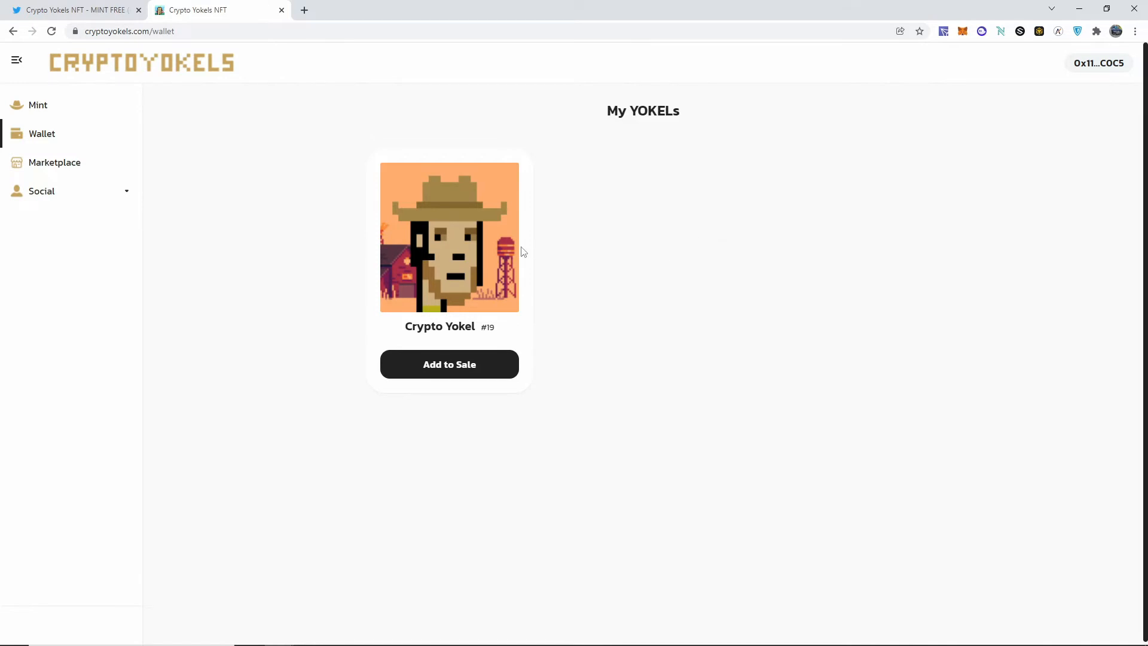
pyautogui.moveTo(244, 205)
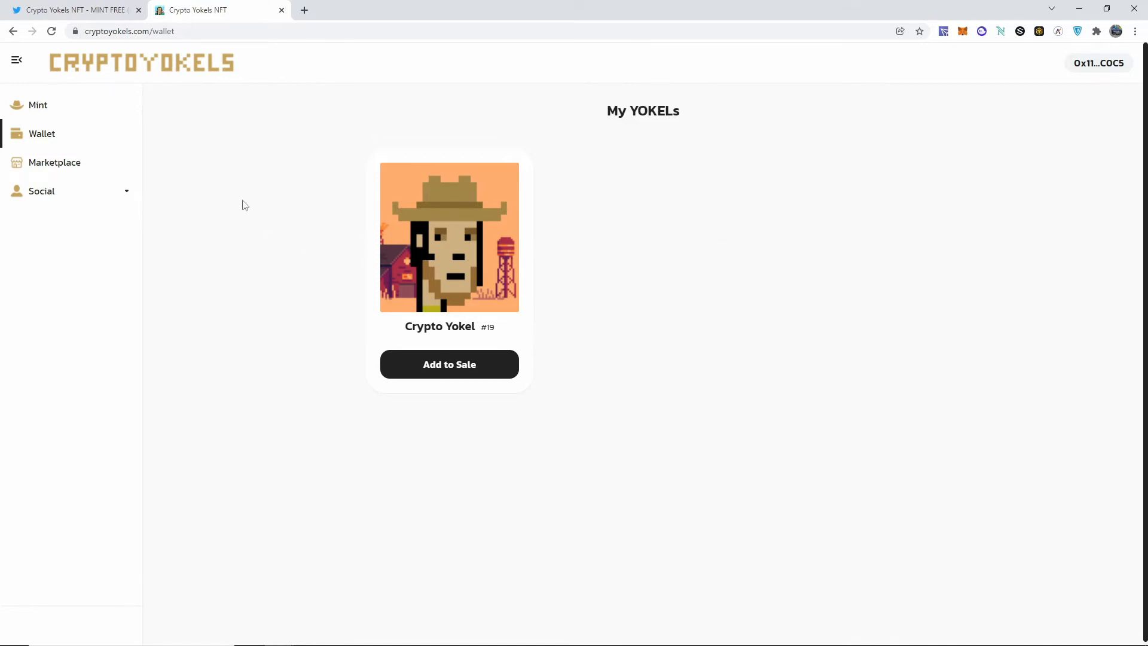
pyautogui.click(73, 9)
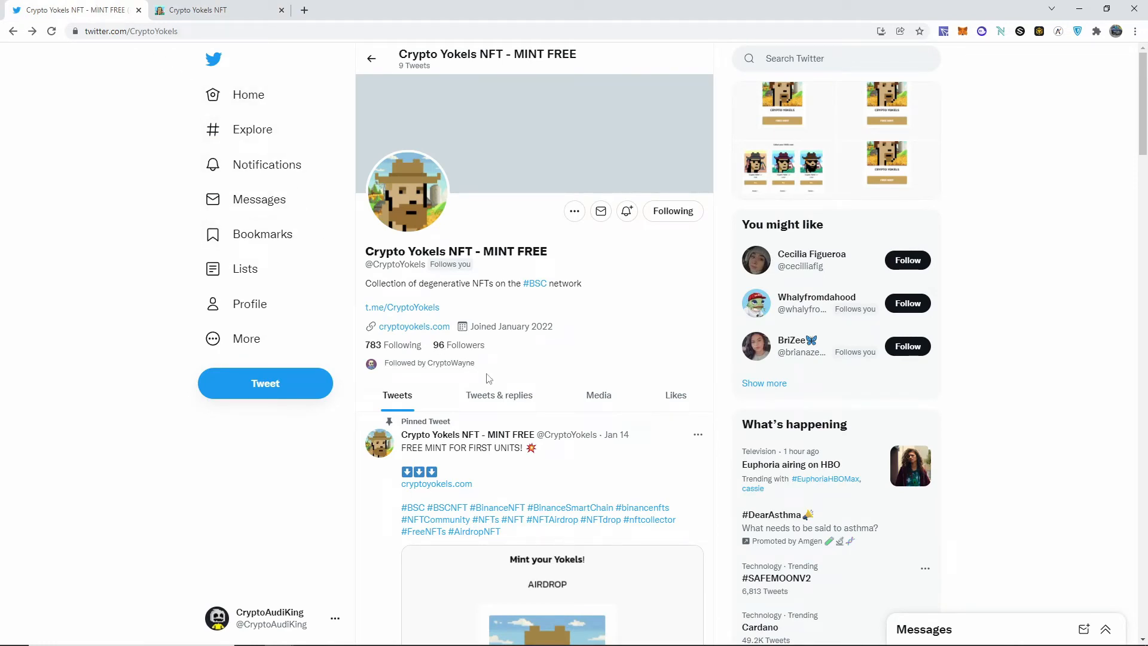
pyautogui.scroll(-3)
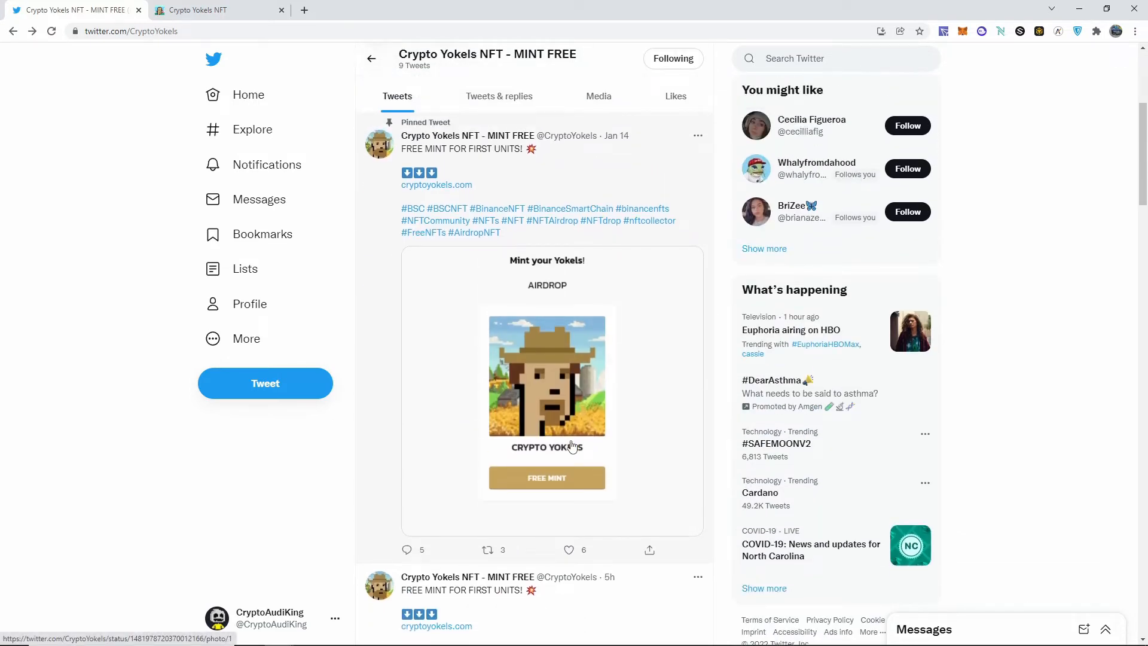
pyautogui.scroll(-3)
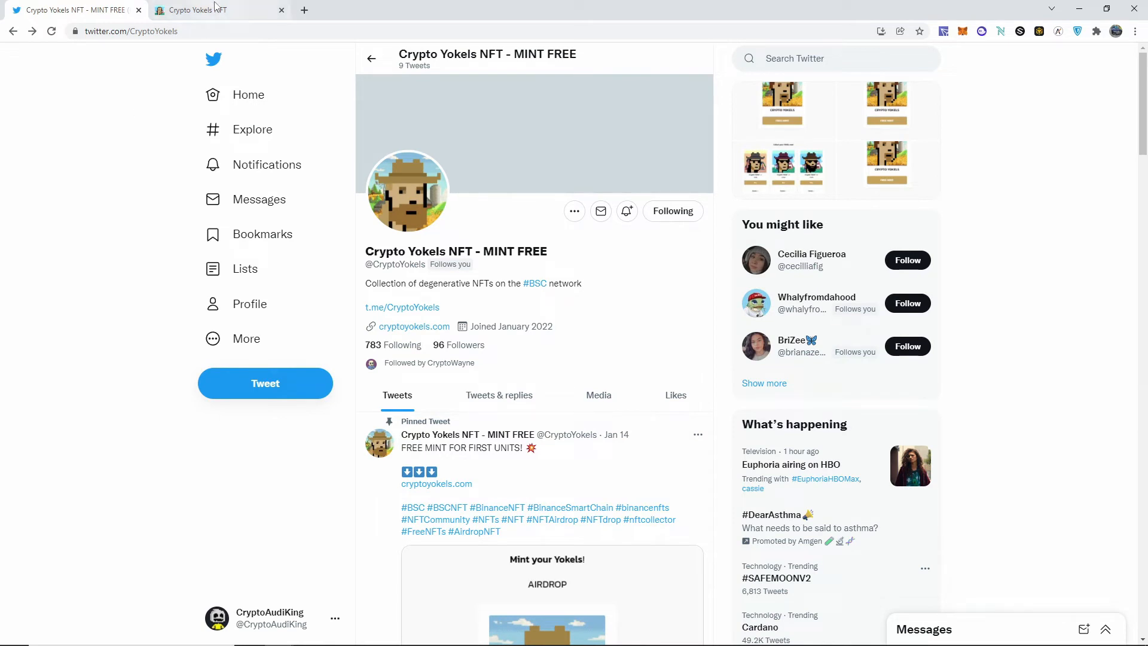
pyautogui.click(220, 10)
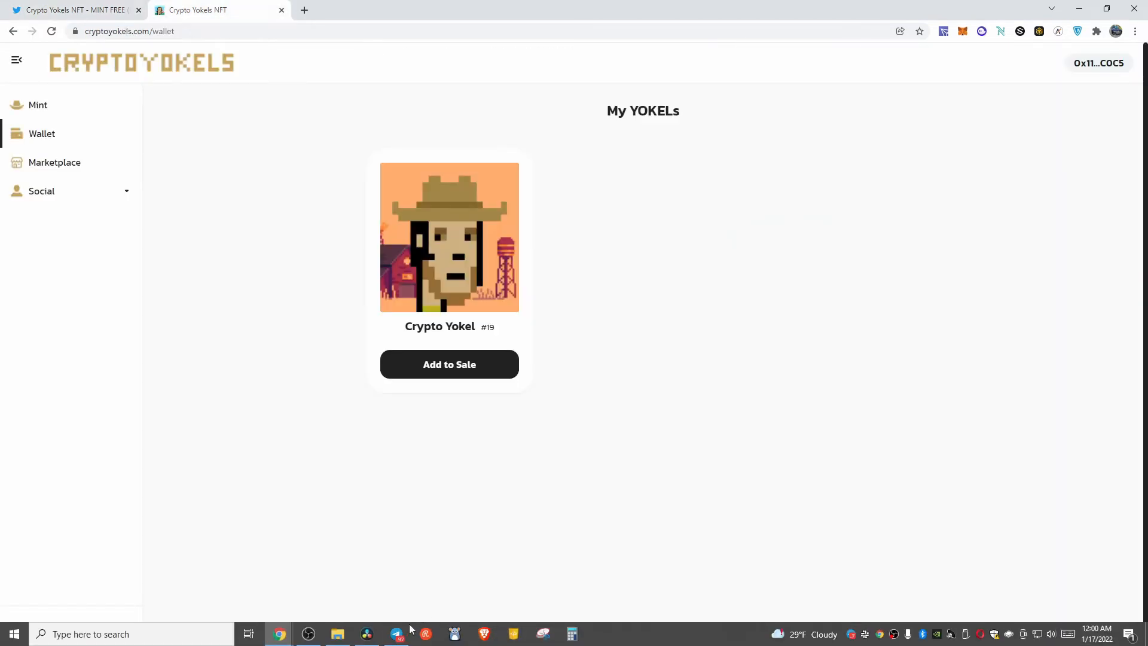
# - Bring the Crypto Yokels Telegram group chat back on screen
pyautogui.click(397, 634)
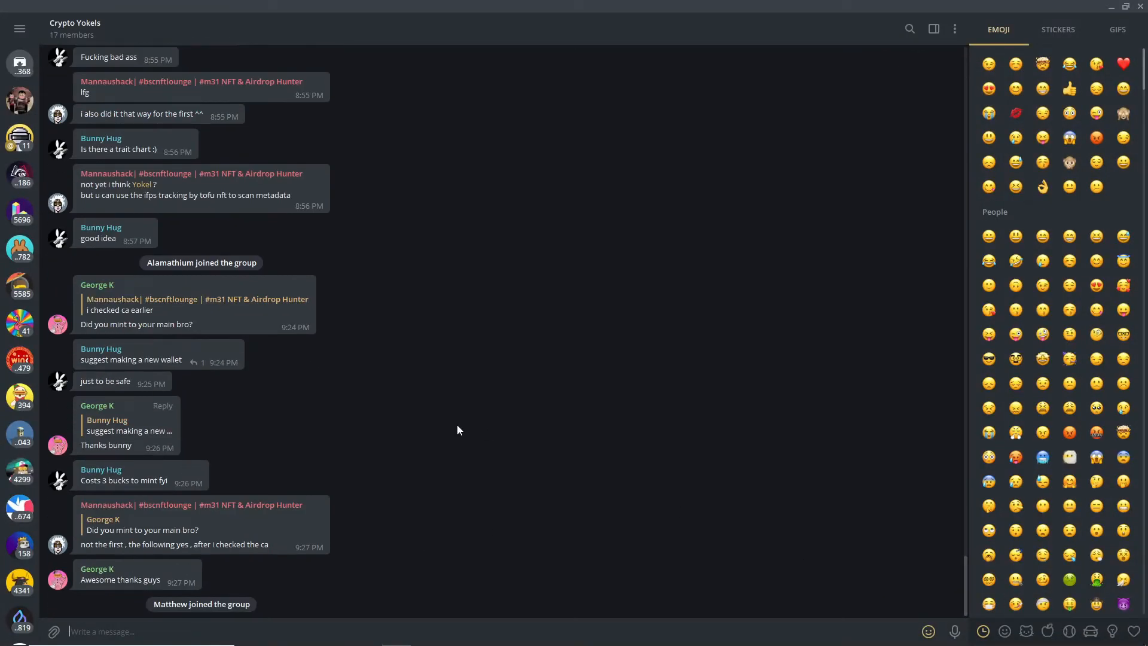
pyautogui.moveTo(524, 403)
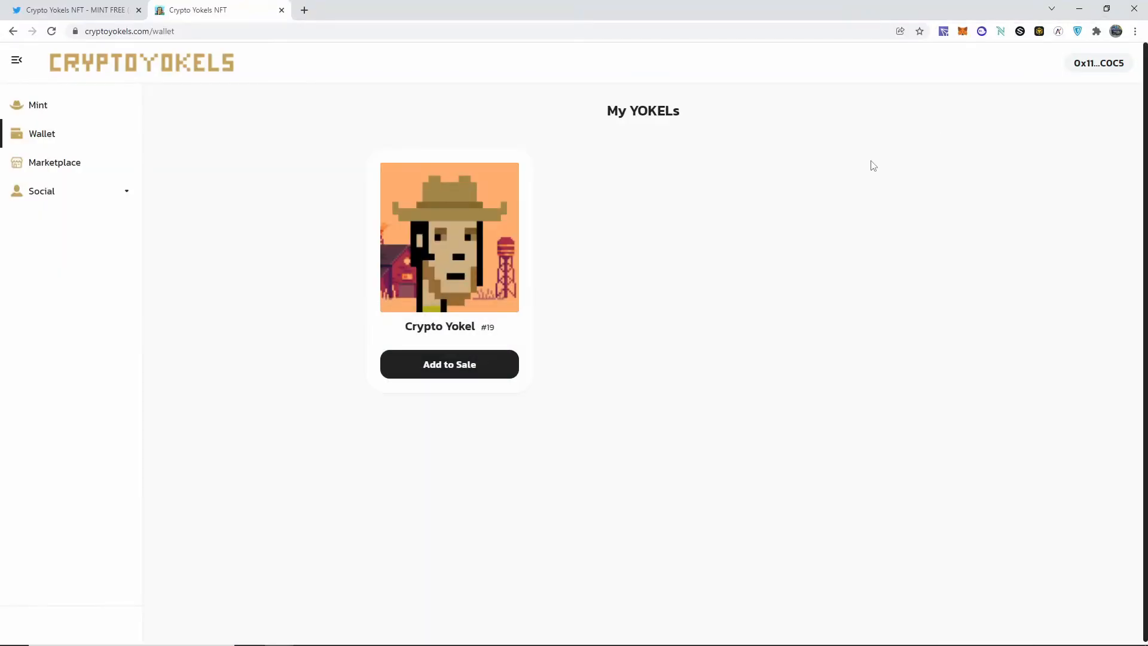
pyautogui.moveTo(54, 161)
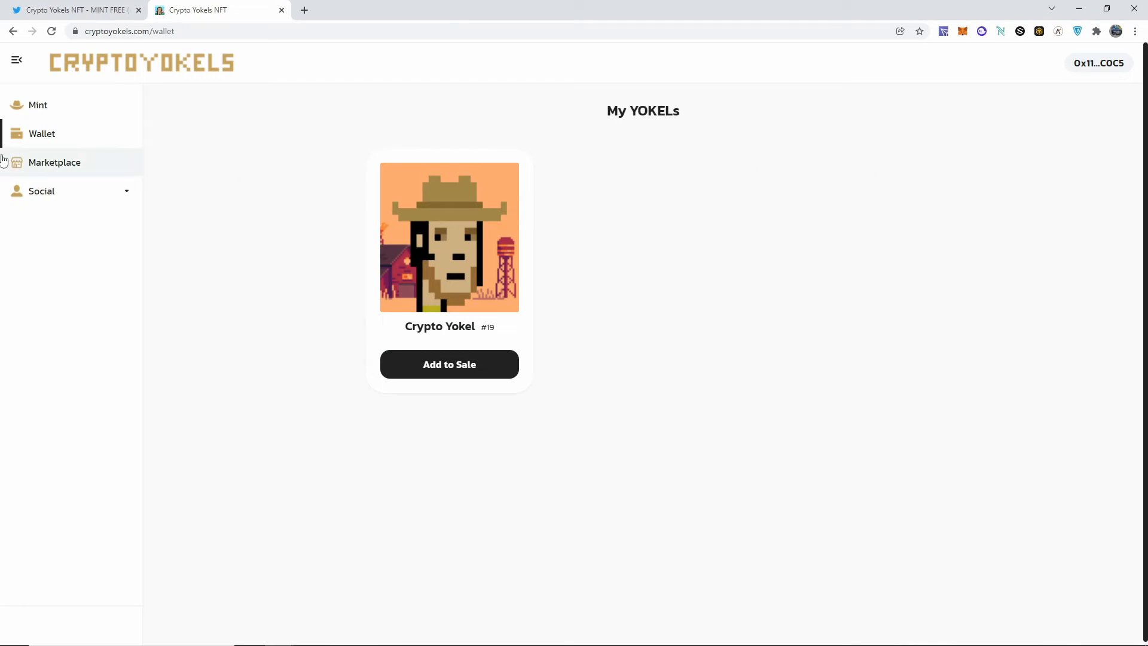
pyautogui.click(54, 162)
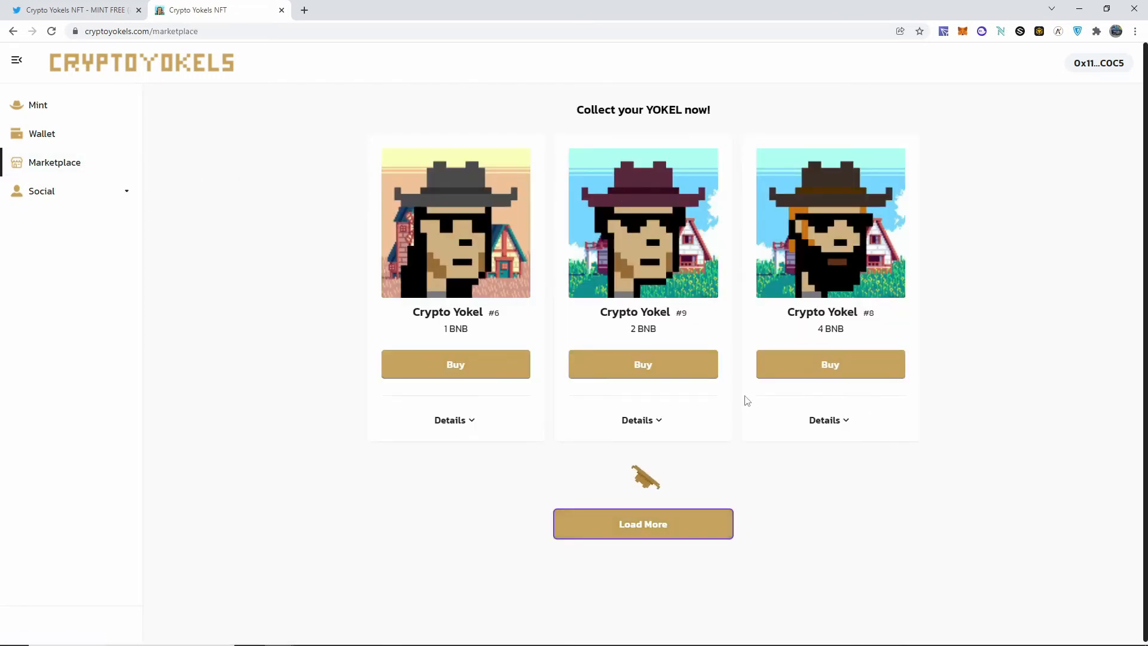
pyautogui.moveTo(474, 316)
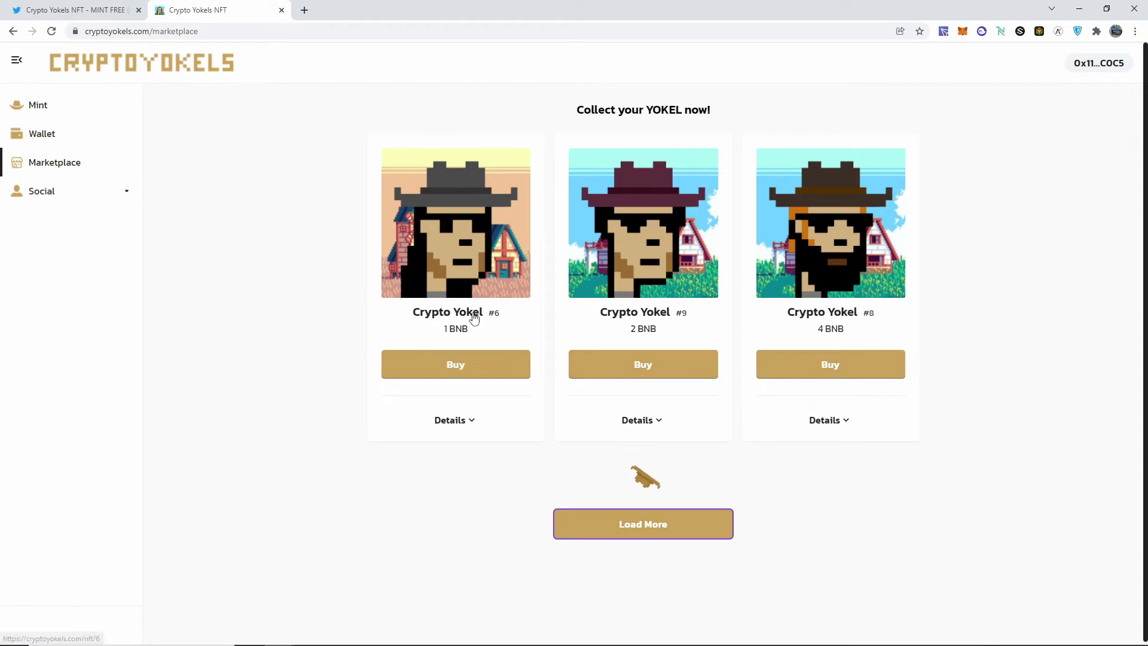
pyautogui.moveTo(292, 374)
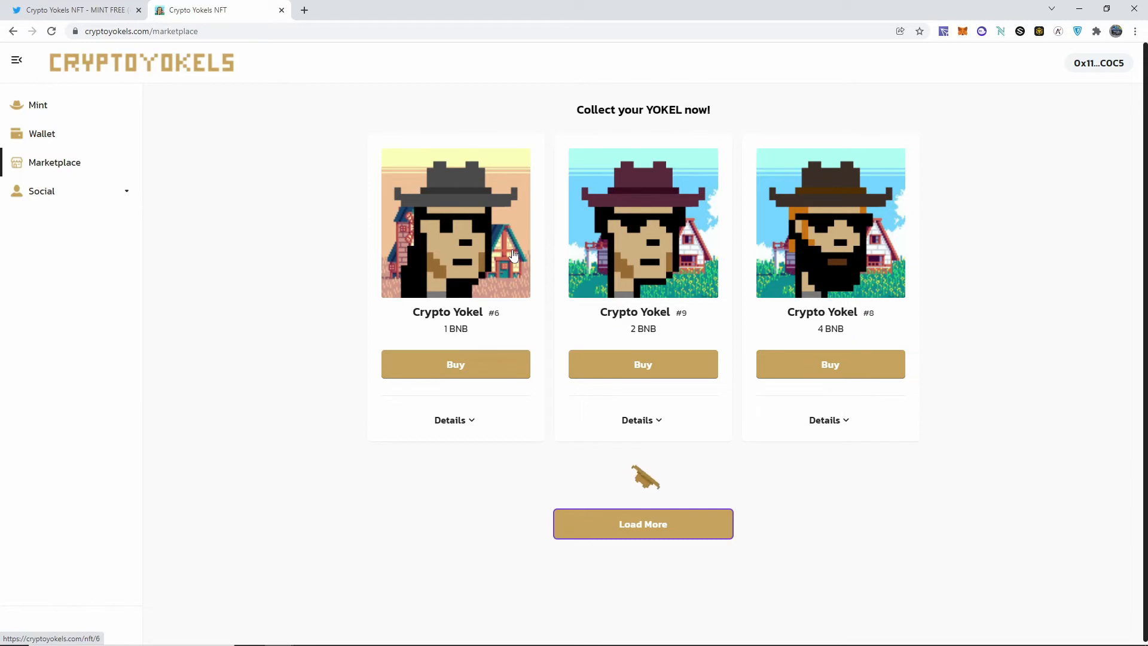
pyautogui.moveTo(407, 170)
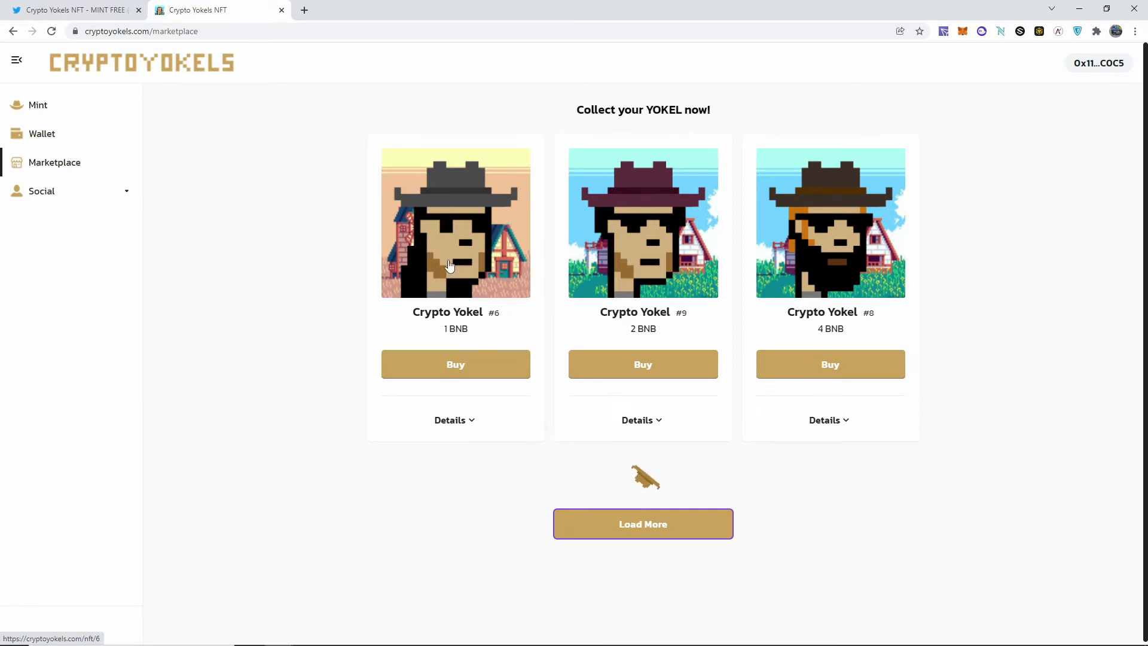
pyautogui.moveTo(713, 278)
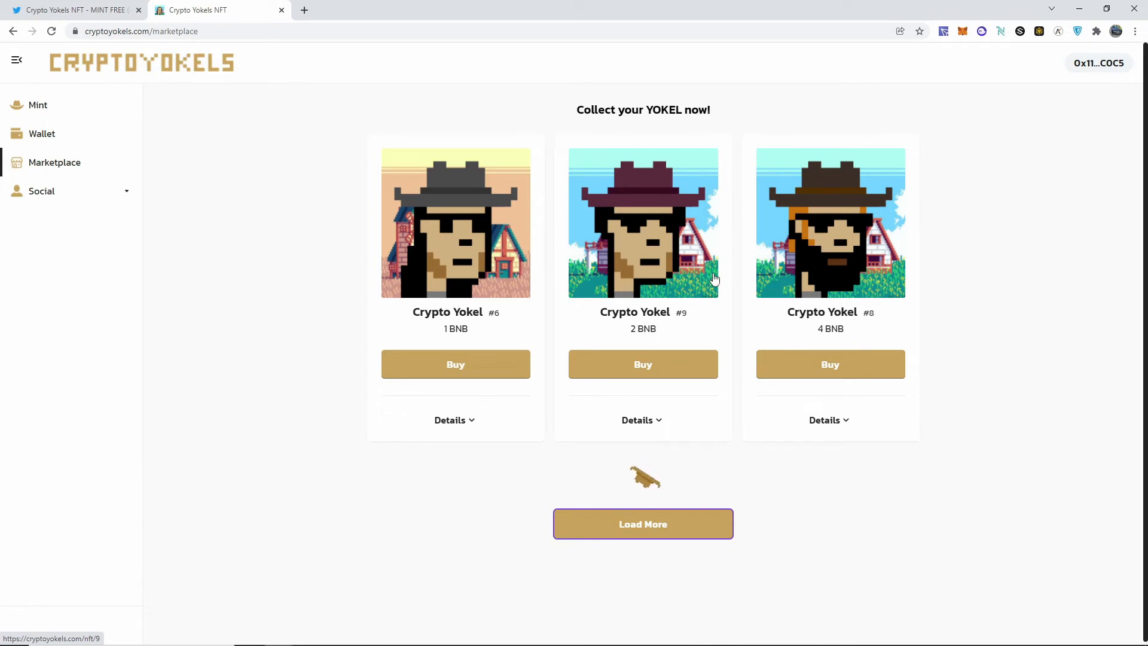
pyautogui.click(42, 132)
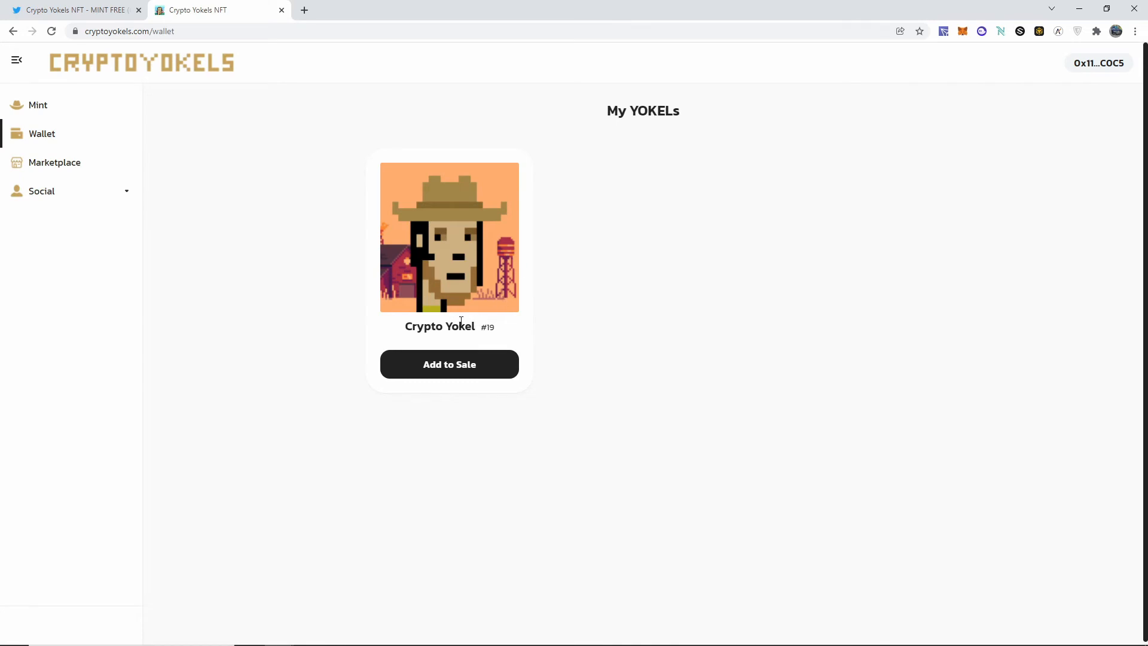
pyautogui.moveTo(37, 105)
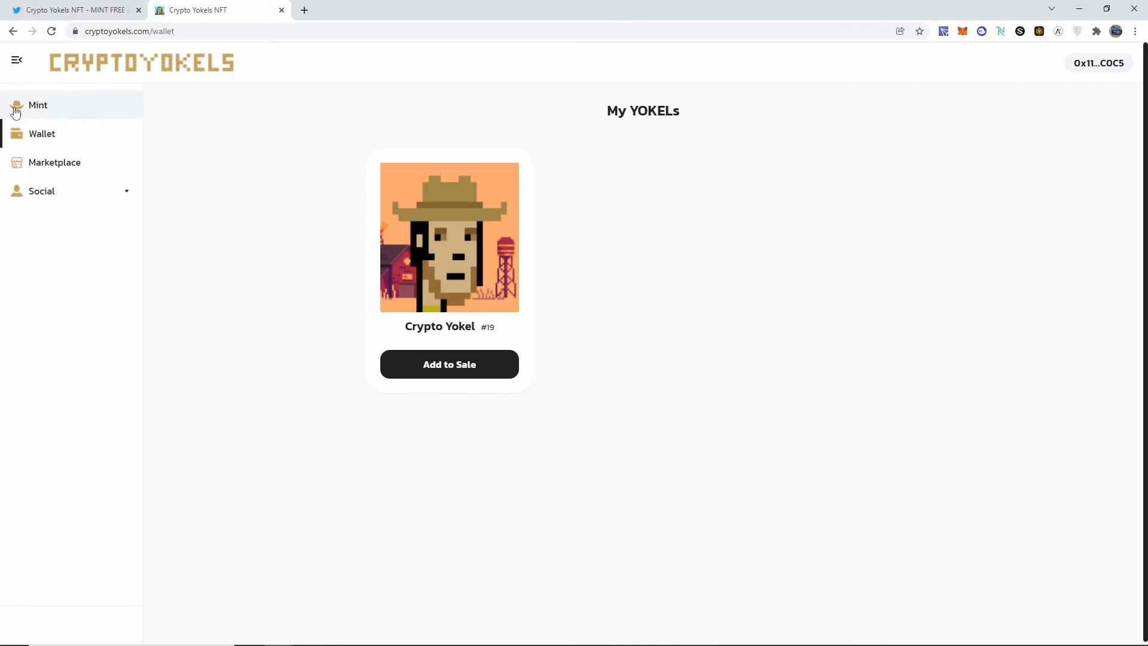
# - Go to the Mint your Yokels page and follow its Verified Contract link to BscScan
pyautogui.click(38, 106)
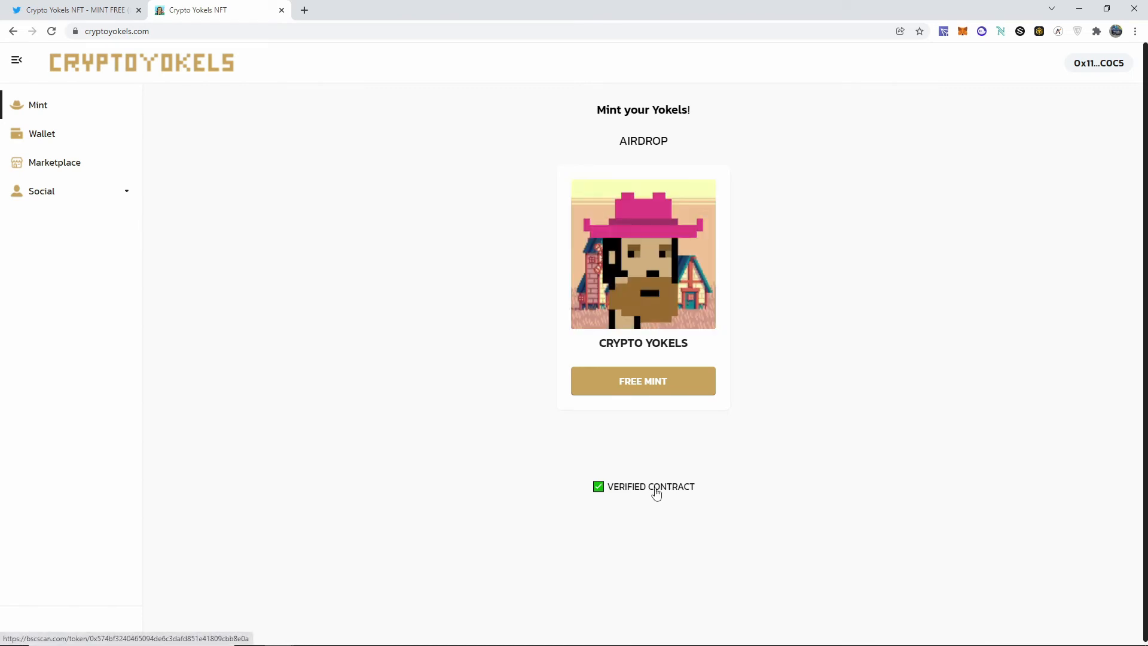
pyautogui.click(644, 487)
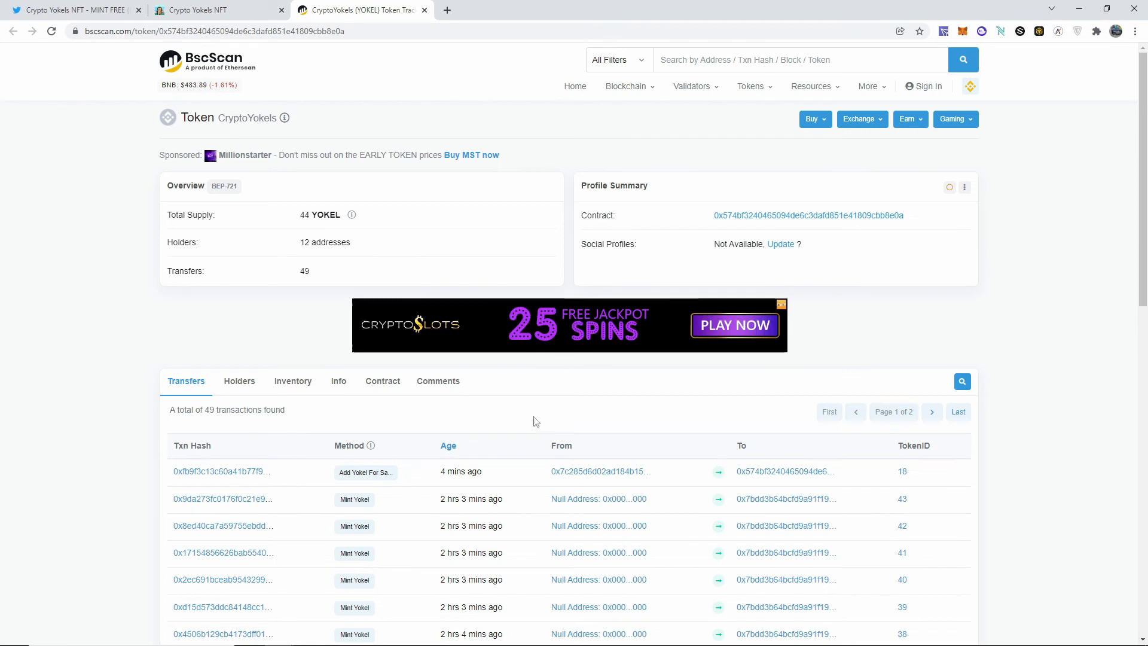
# - Review the CryptoYokels token transfers on BscScan, then return to the Crypto Yokels site
pyautogui.scroll(-3)
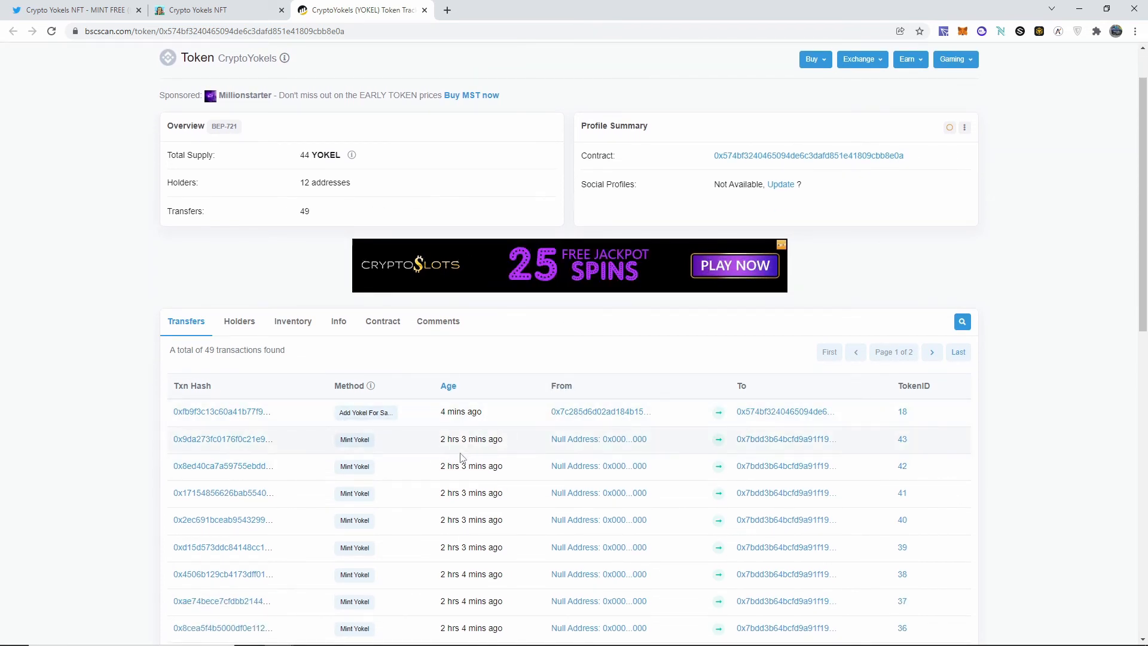
pyautogui.scroll(-3)
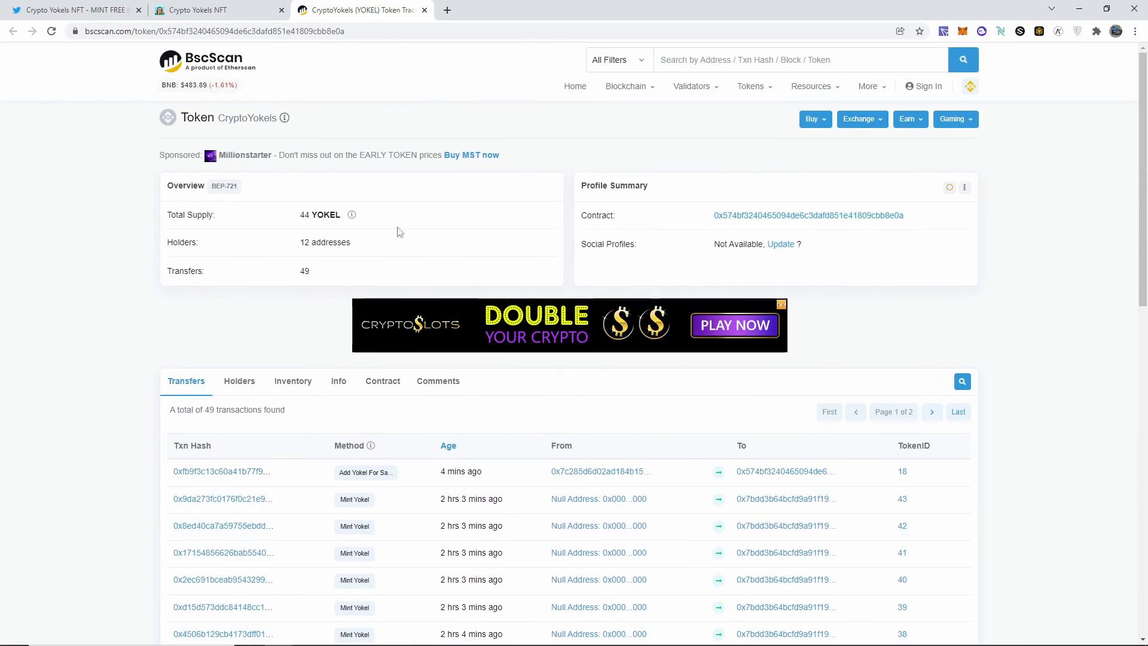
pyautogui.click(213, 9)
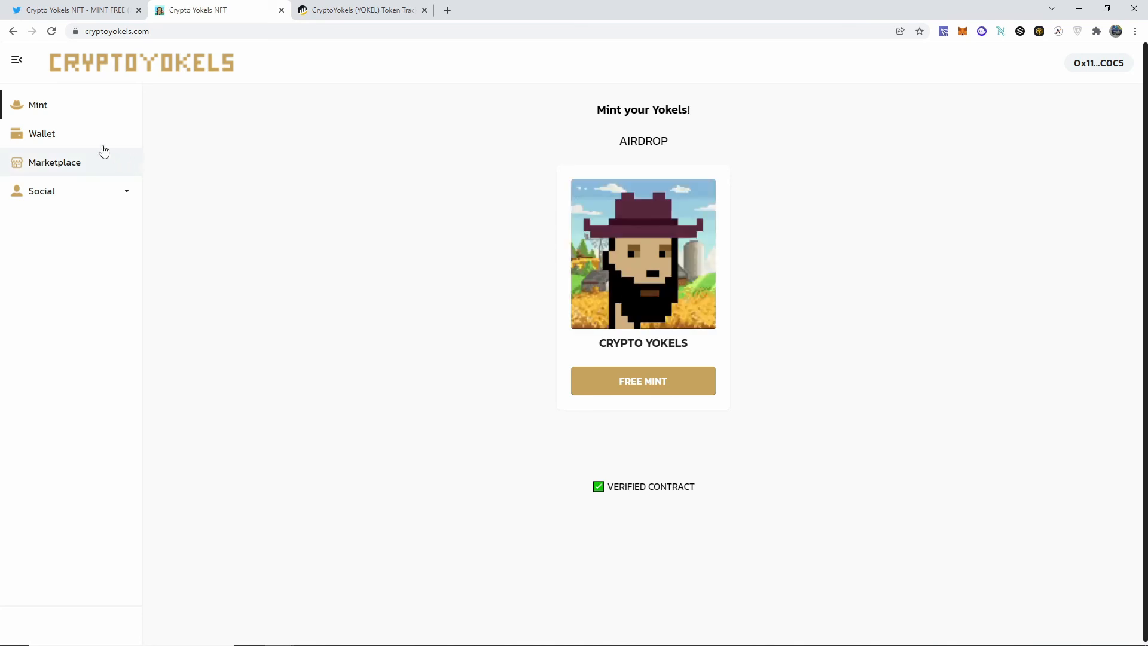
# - Show the Wallet page with the single owned Crypto Yokel #19
pyautogui.click(42, 133)
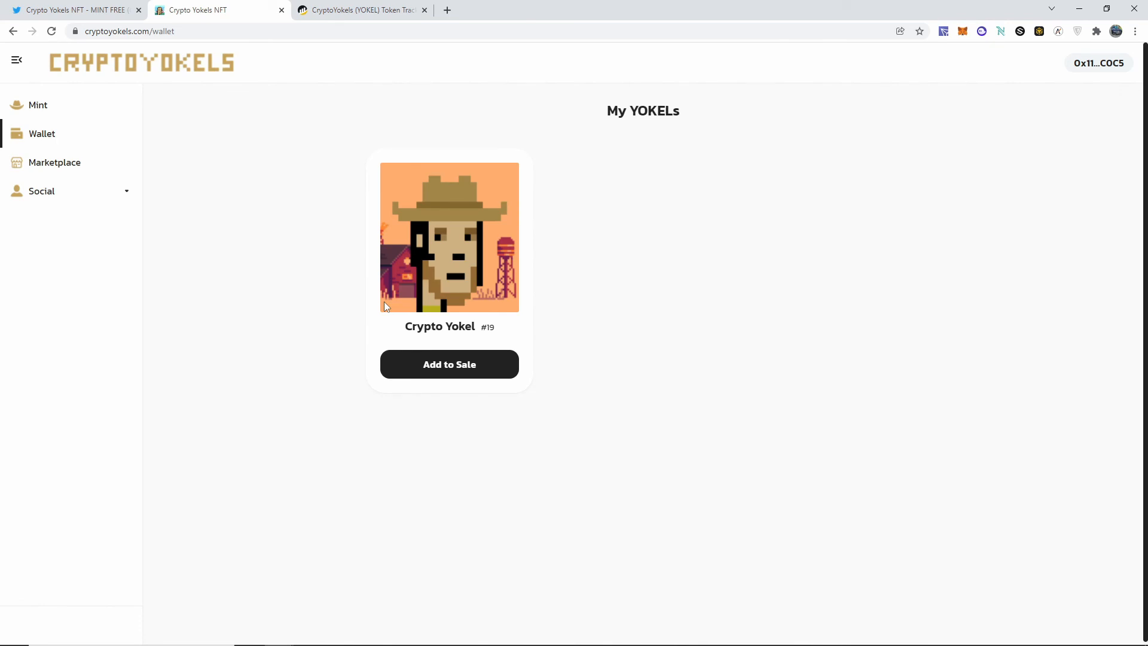
pyautogui.moveTo(581, 424)
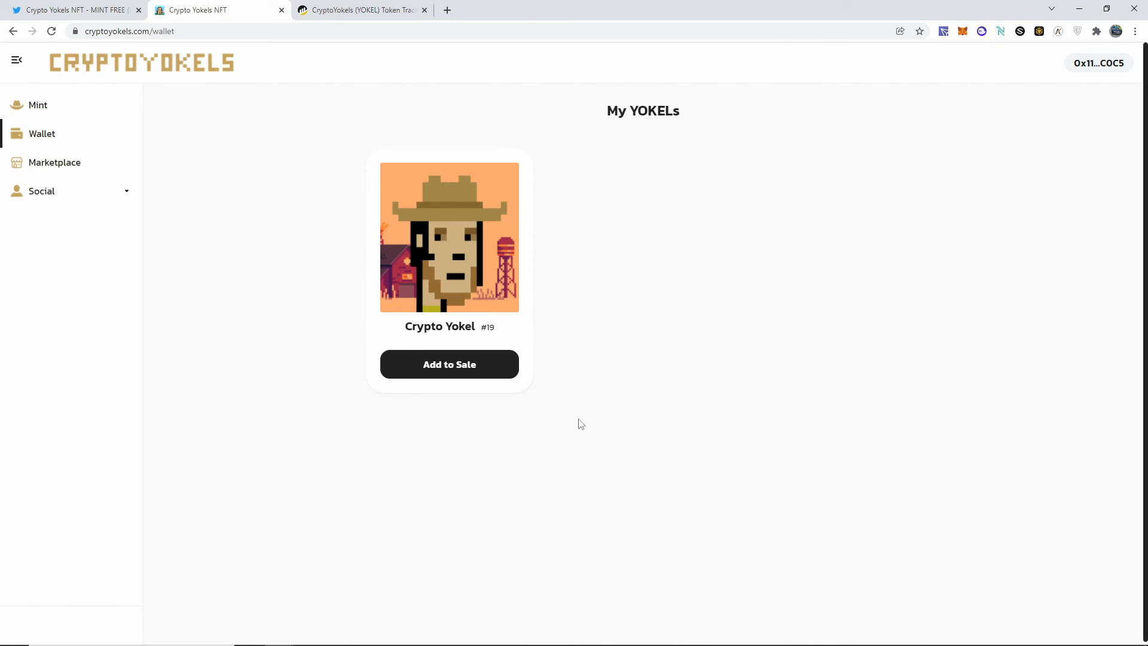
pyautogui.moveTo(585, 429)
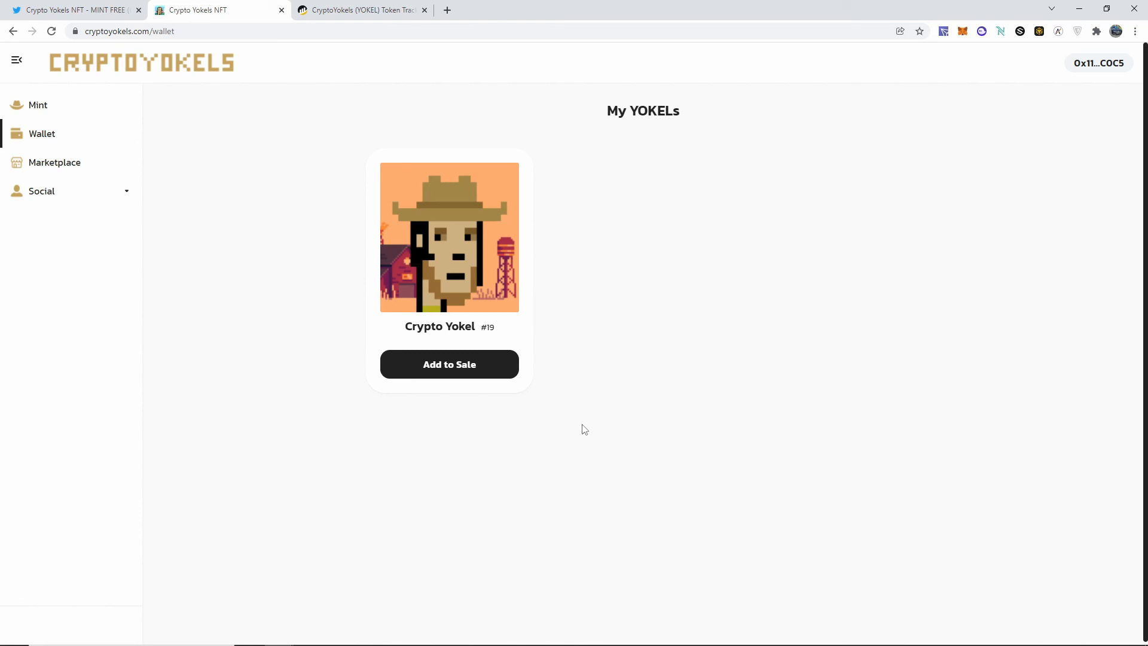
pyautogui.moveTo(457, 617)
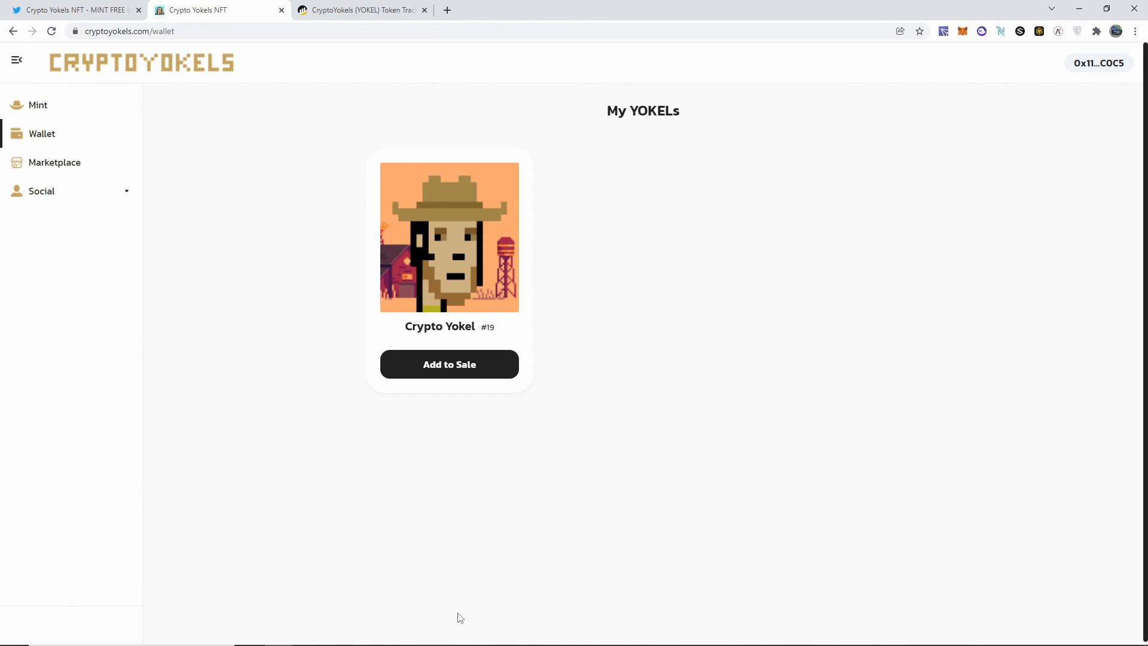